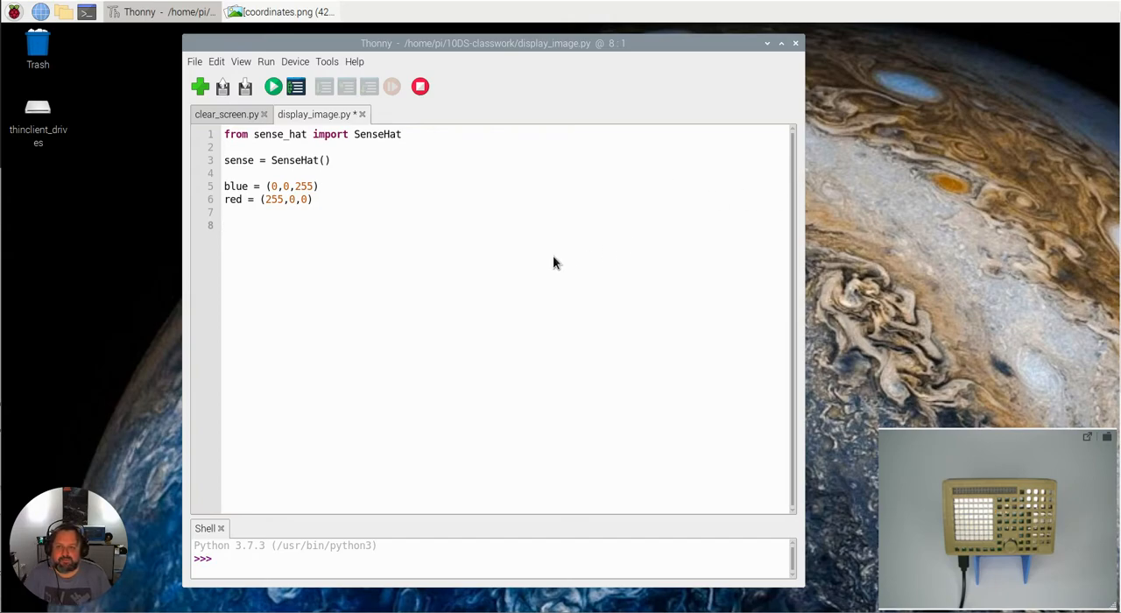
{"action": "mouse_move", "coordinate": [335, 136]}
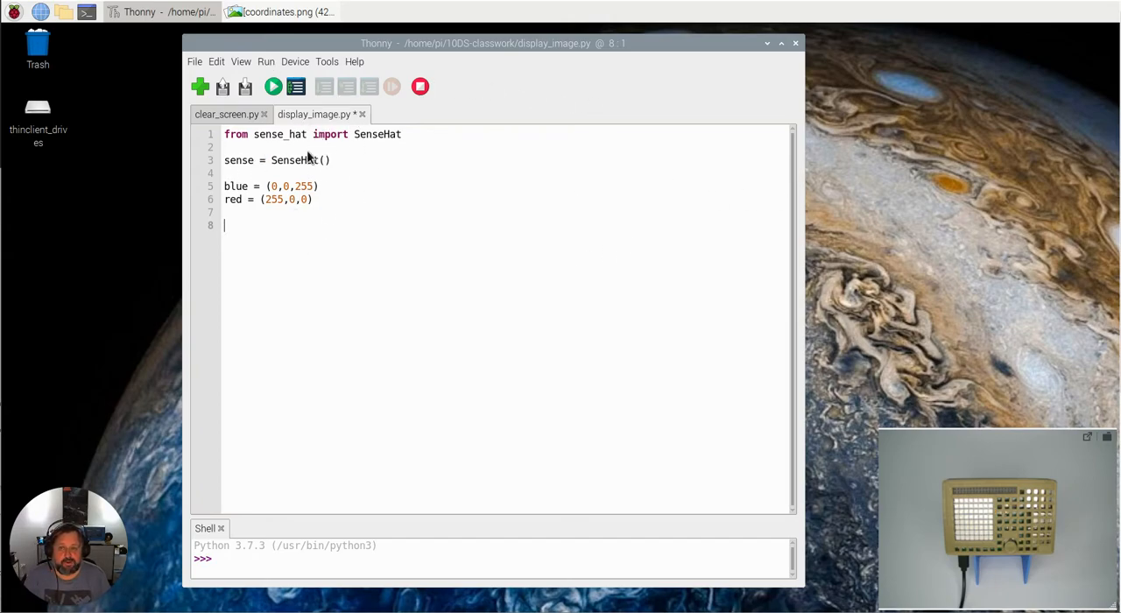
{"action": "mouse_move", "coordinate": [249, 147]}
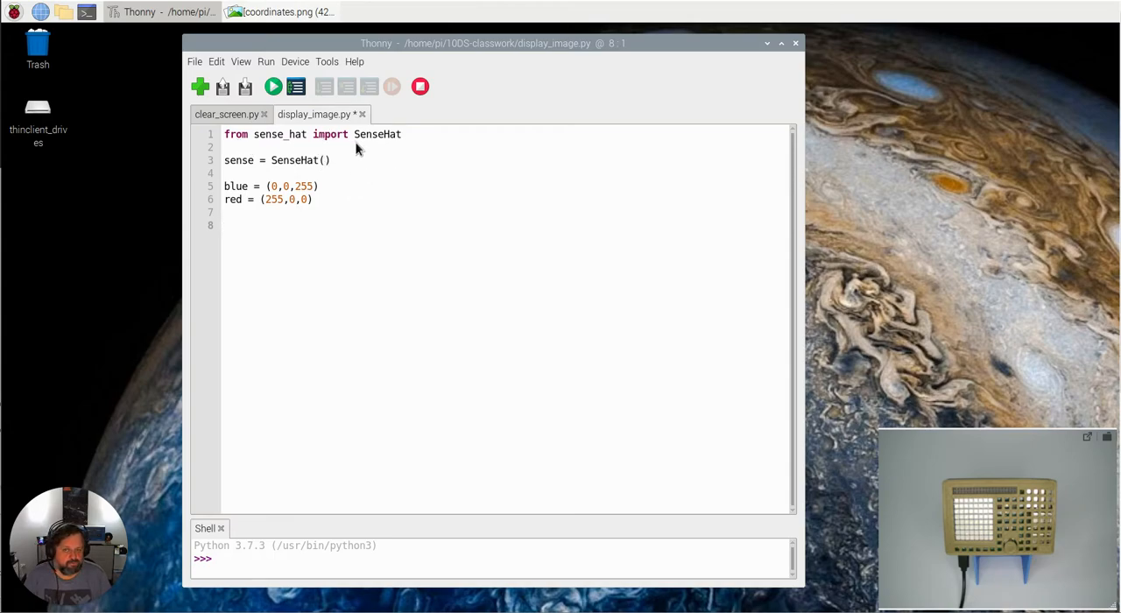
{"action": "mouse_move", "coordinate": [305, 168]}
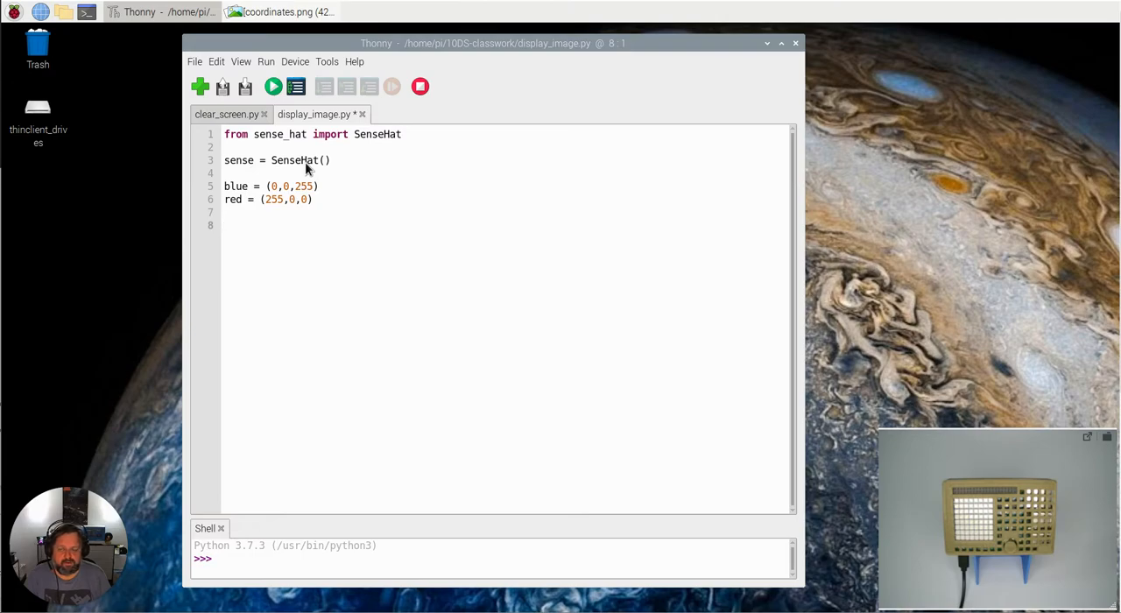
- Add sense.set_pixel(0,2,blue) on line 8 to light pixel (0,2) blue
{"action": "left_click", "coordinate": [226, 224]}
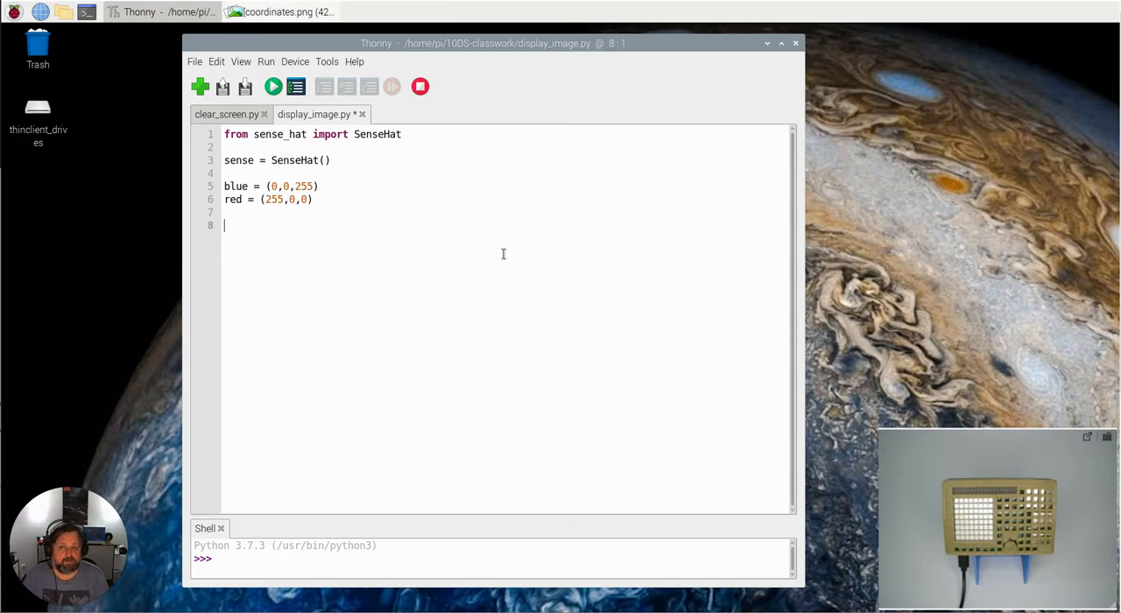
{"action": "type", "text": "sense"}
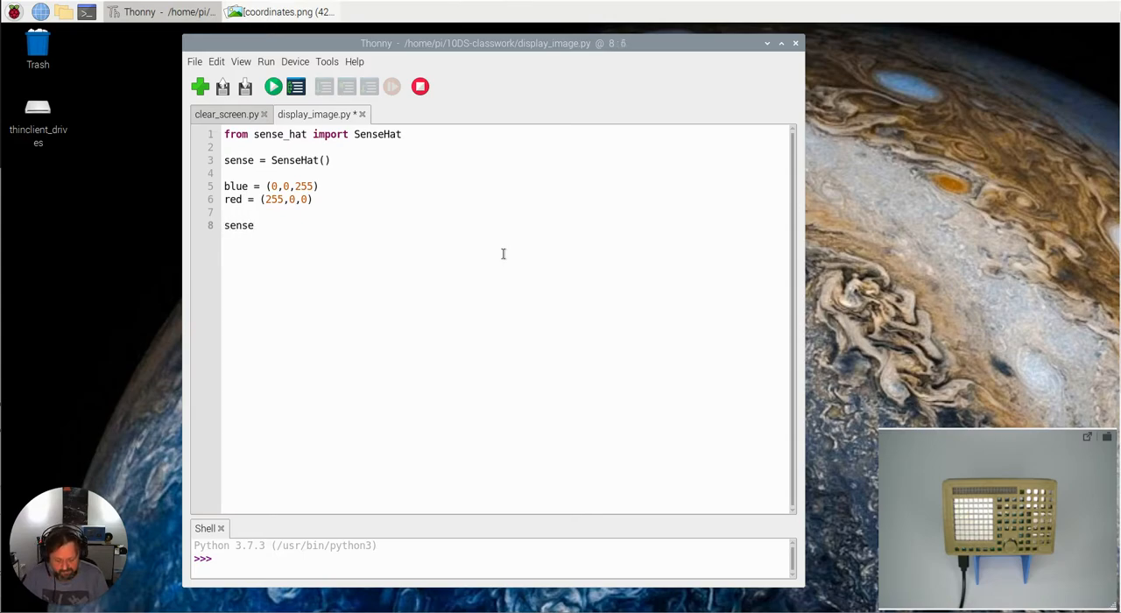
{"action": "type", "text": ".s"}
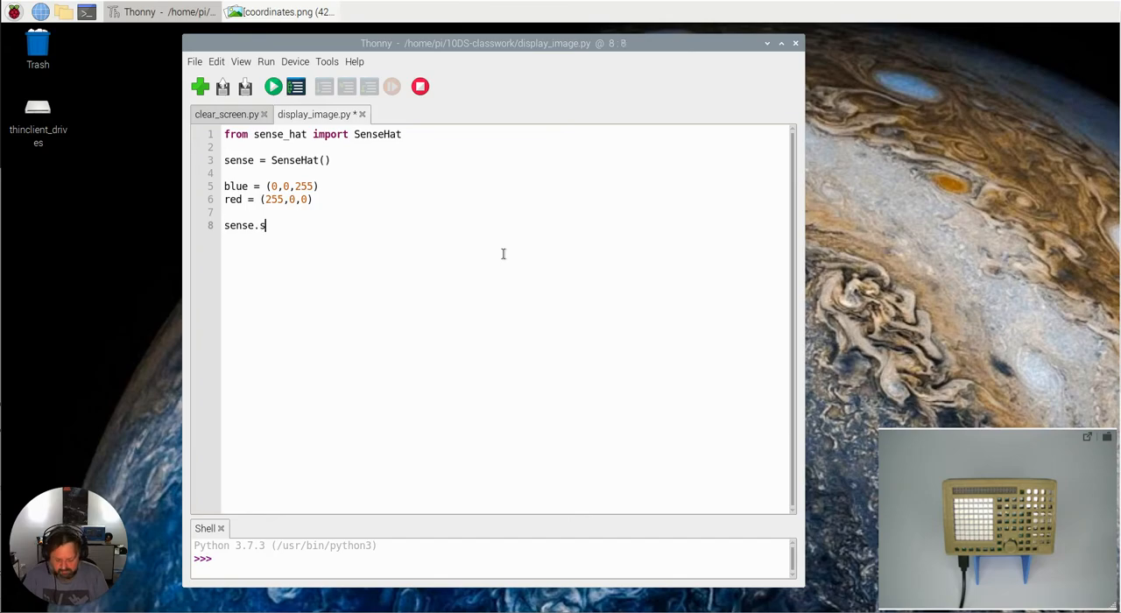
{"action": "type", "text": "et_pixe"}
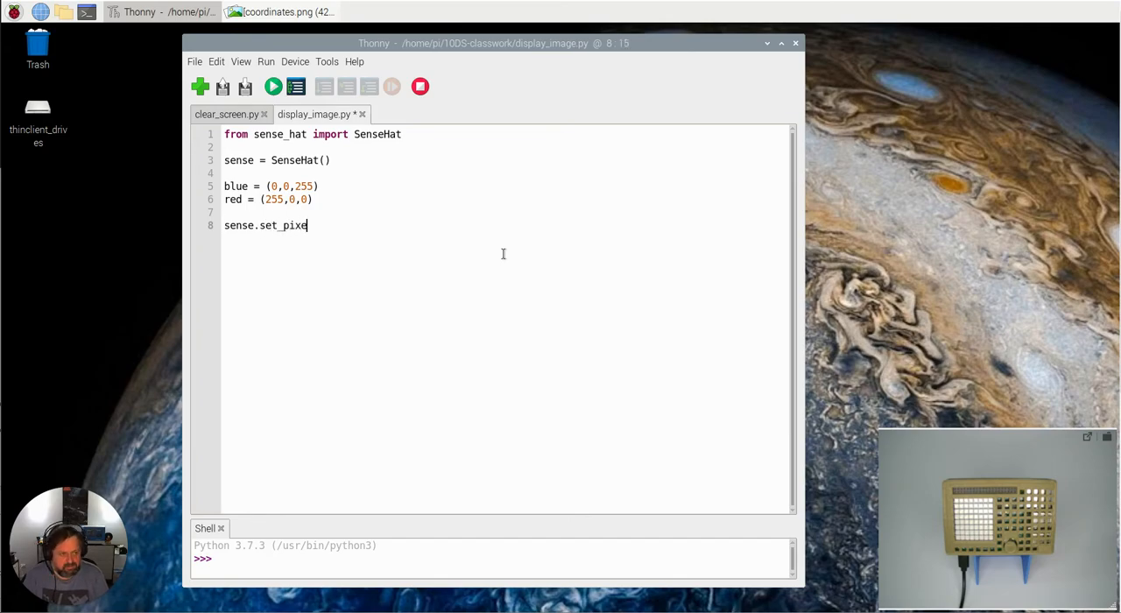
{"action": "type", "text": "l(0,2,"}
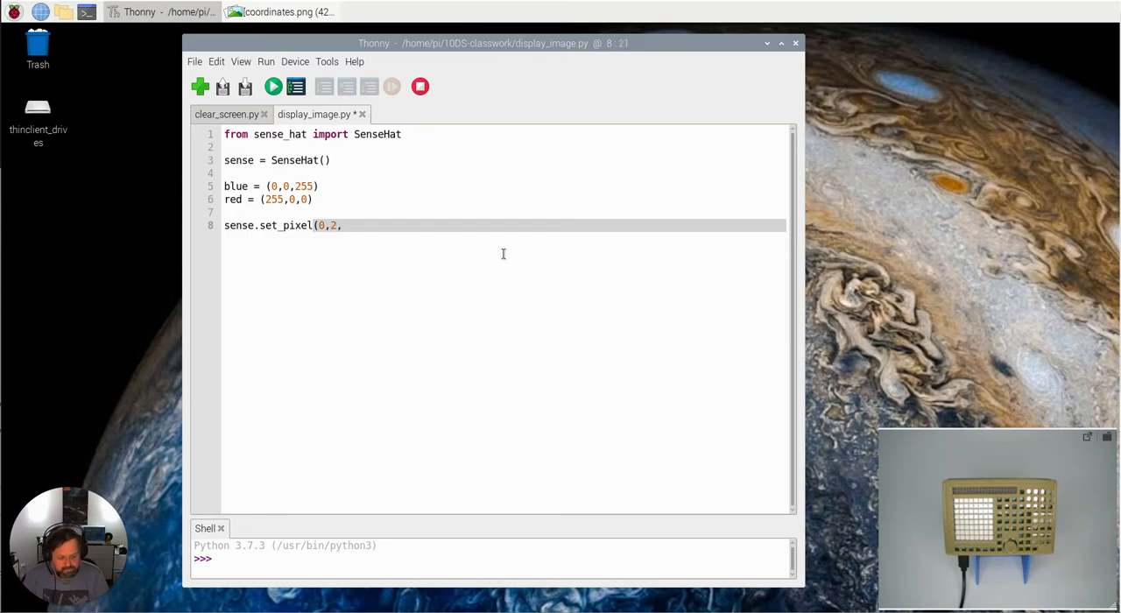
{"action": "type", "text": "blue)"}
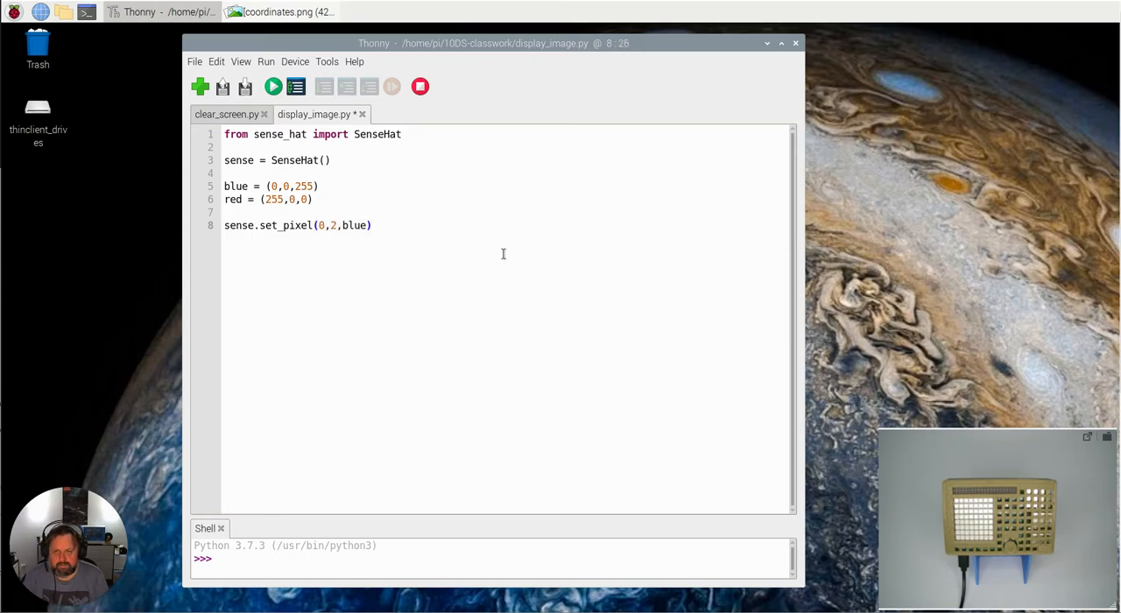
- Add sense.set_pixel(7,4,red) on line 9 to light pixel (7,4) red, followed by blank lines
{"action": "type", "text": "sense"}
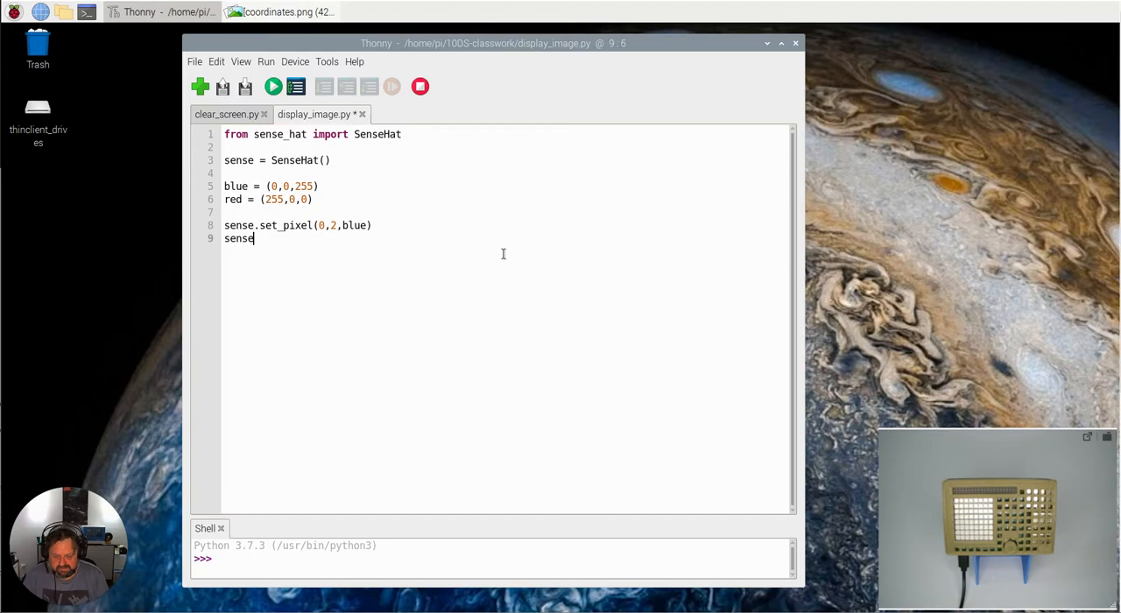
{"action": "type", "text": ".set"}
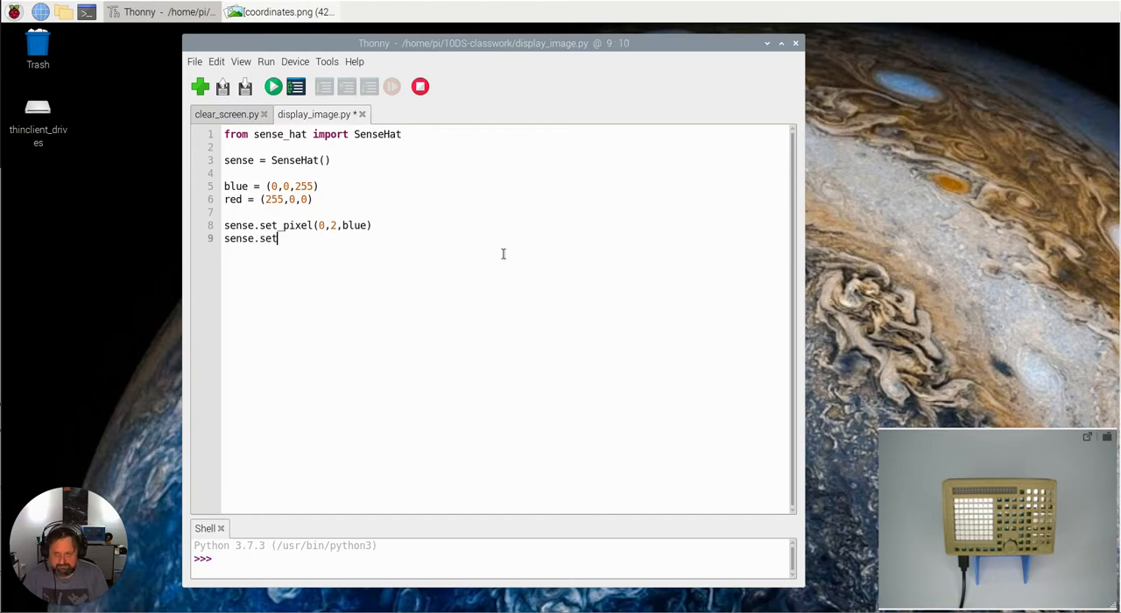
{"action": "type", "text": "_pixel"}
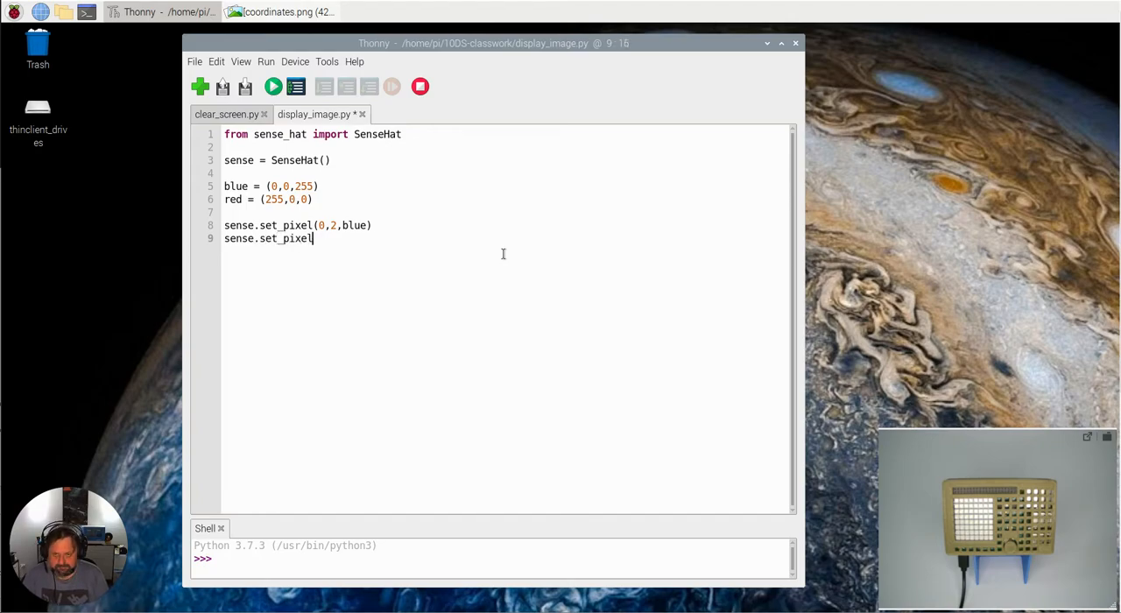
{"action": "type", "text": "("}
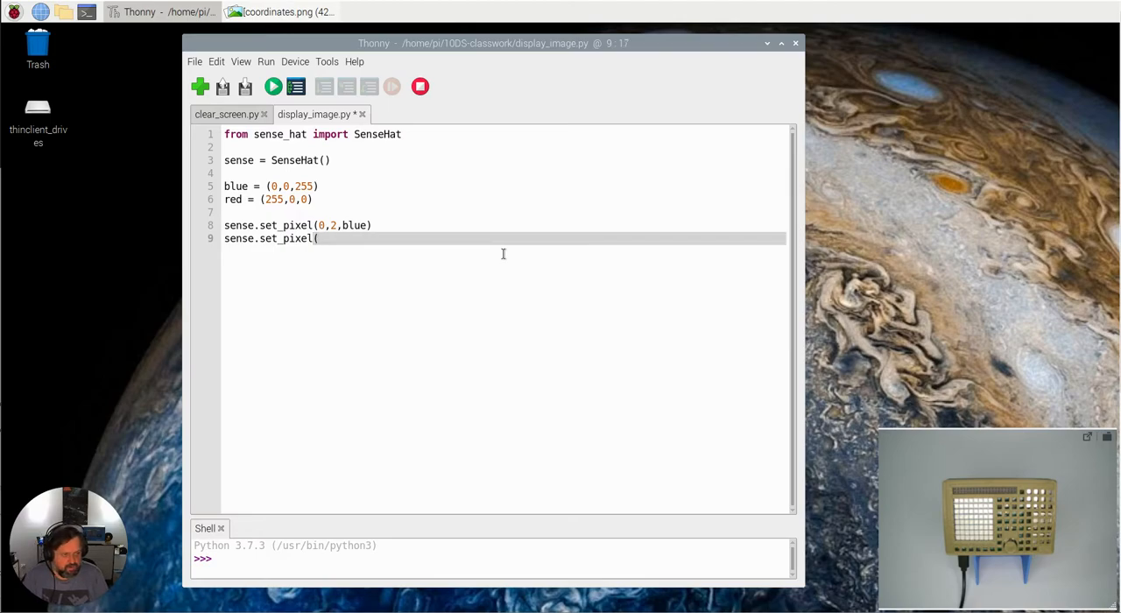
{"action": "type", "text": "7,4,"}
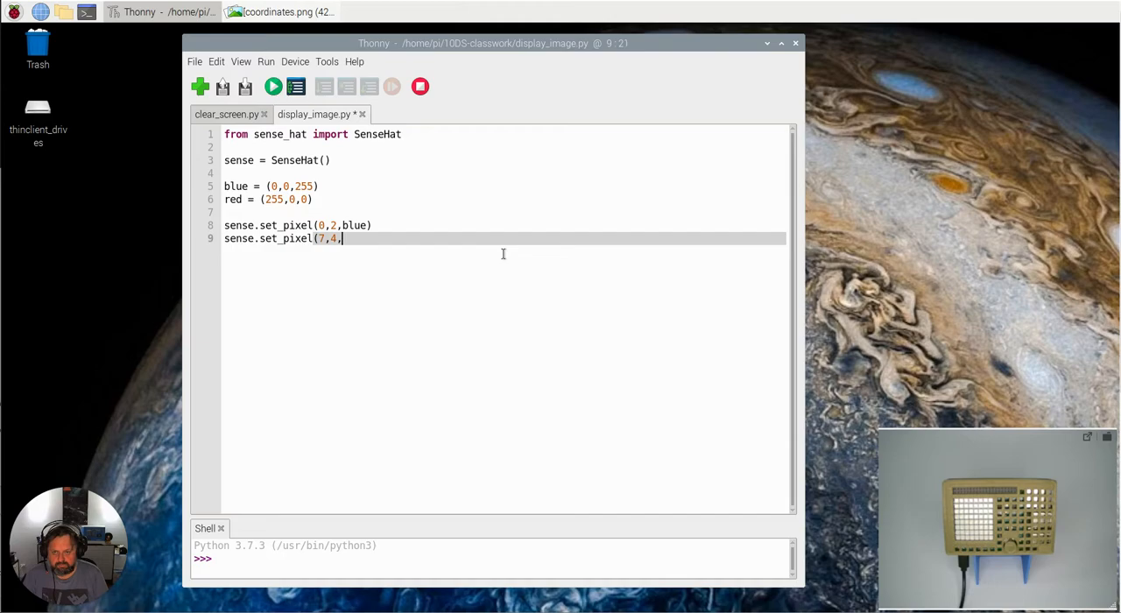
{"action": "type", "text": "red)"}
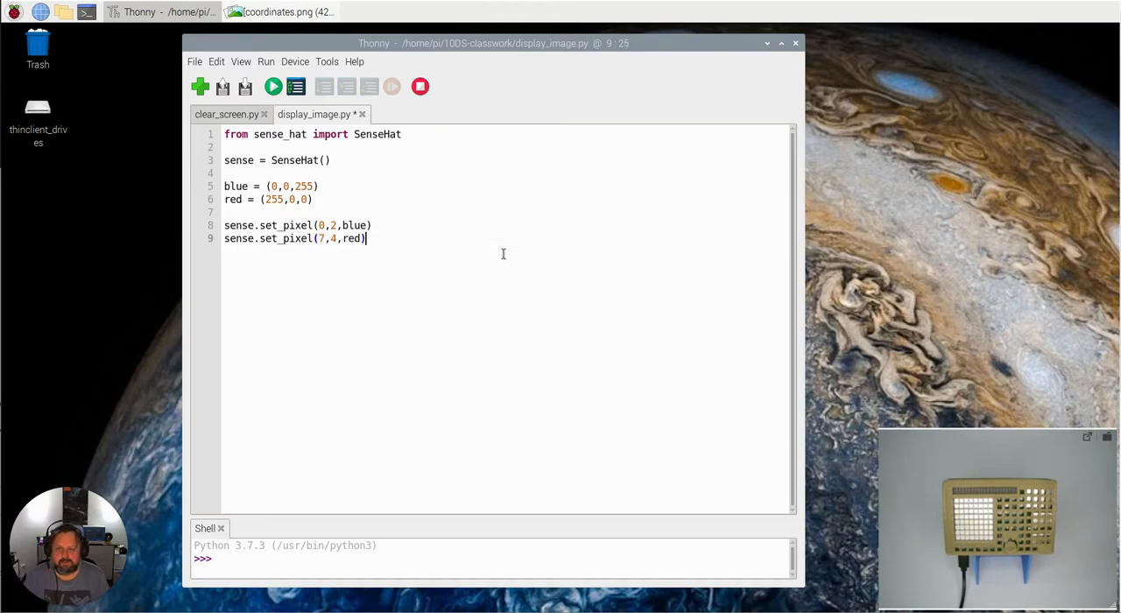
{"action": "key", "text": "Return"}
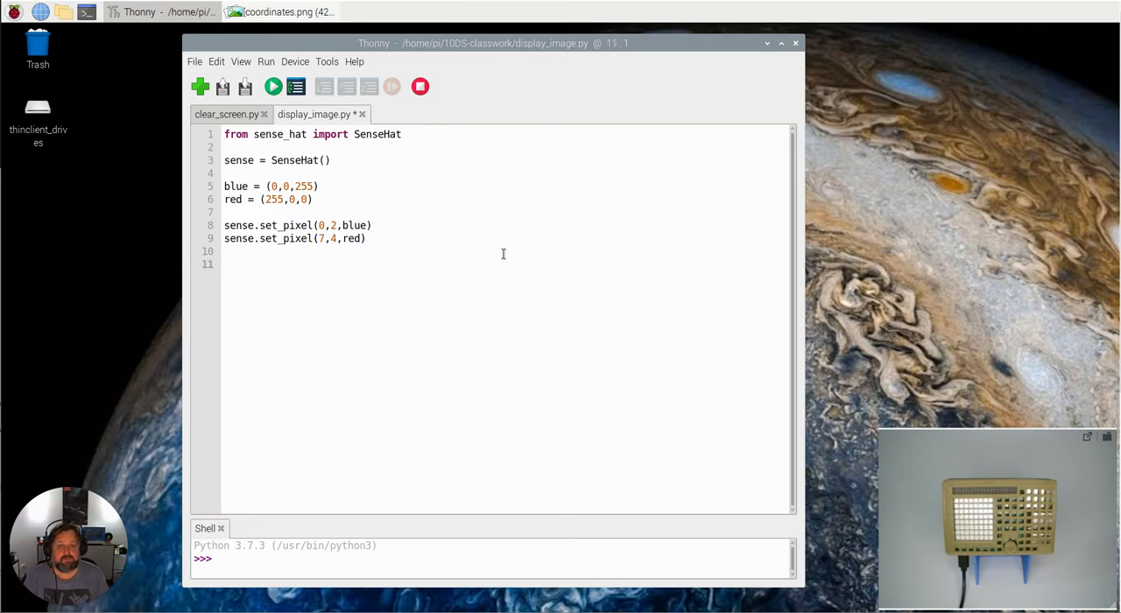
{"action": "left_click", "coordinate": [226, 263]}
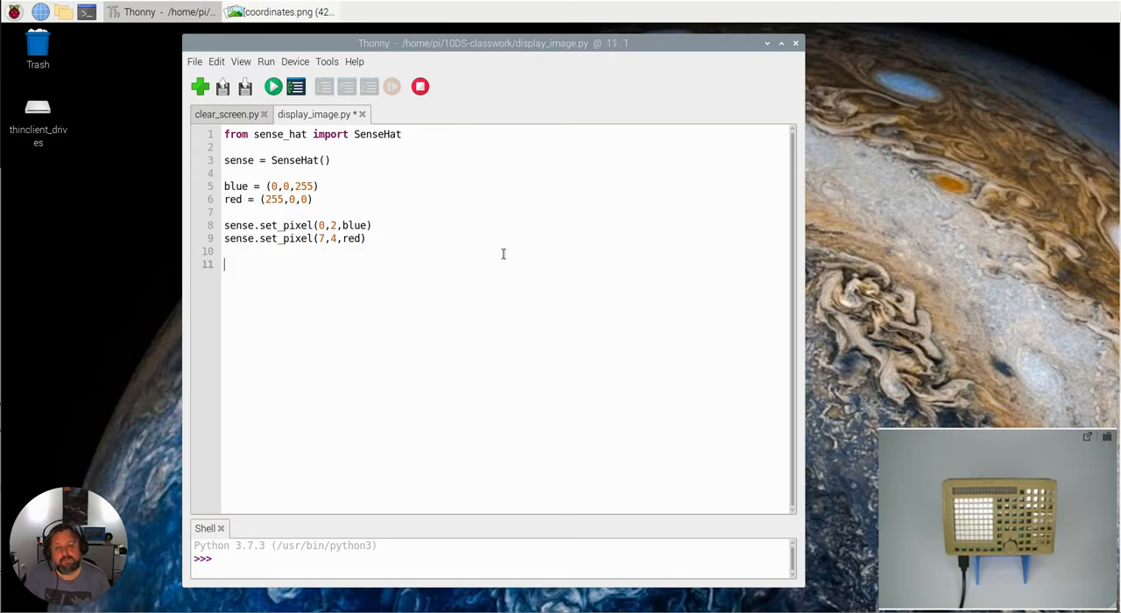
{"action": "mouse_move", "coordinate": [459, 198]}
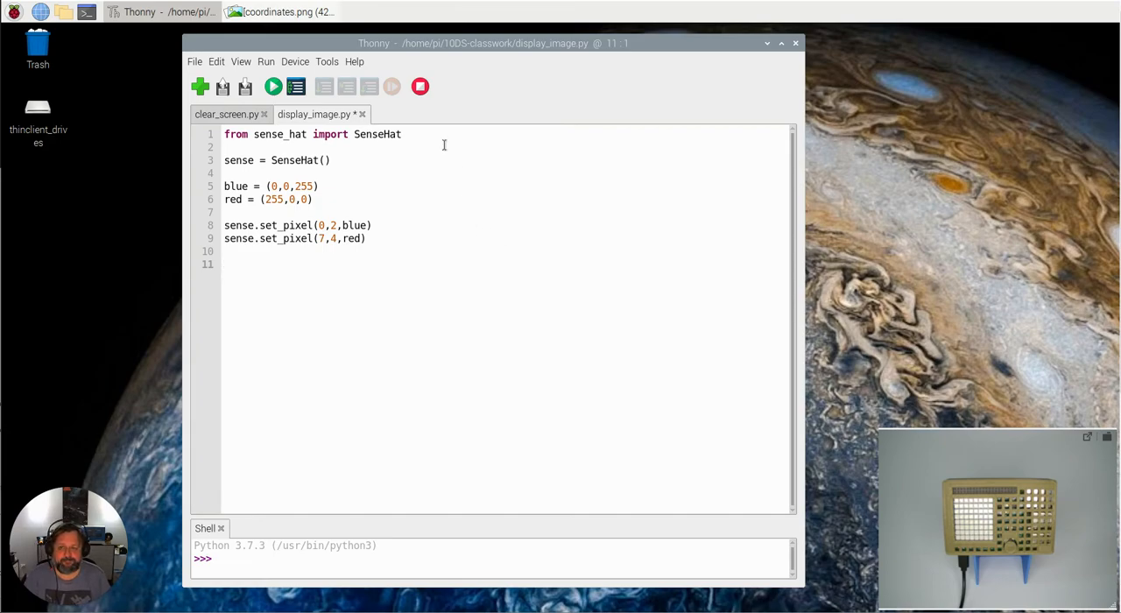
{"action": "mouse_move", "coordinate": [487, 193]}
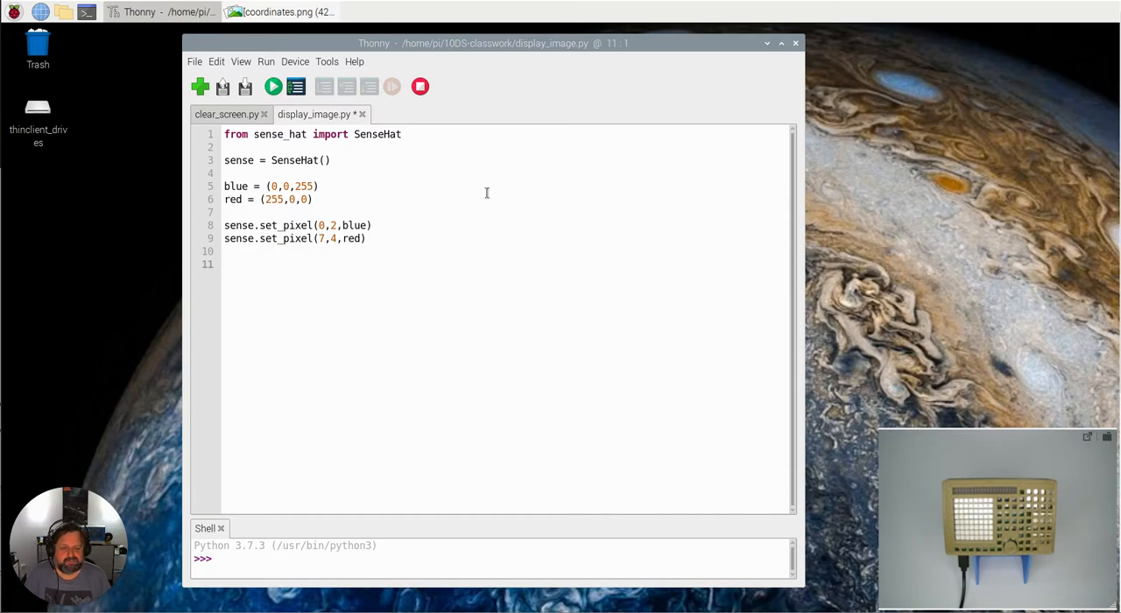
{"action": "mouse_move", "coordinate": [273, 86]}
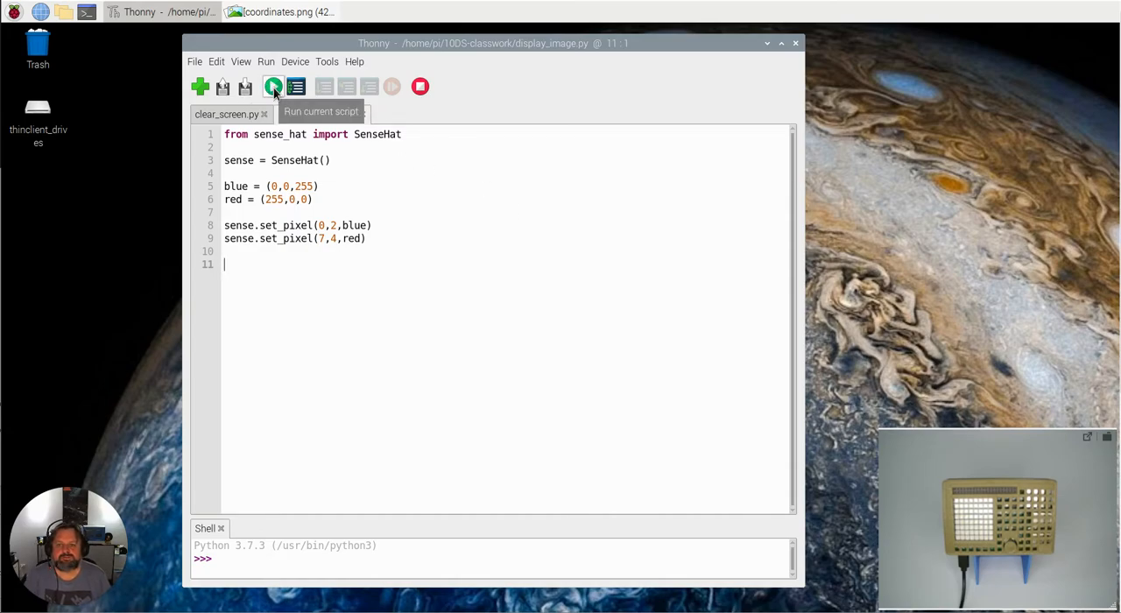
{"action": "left_click", "coordinate": [273, 86]}
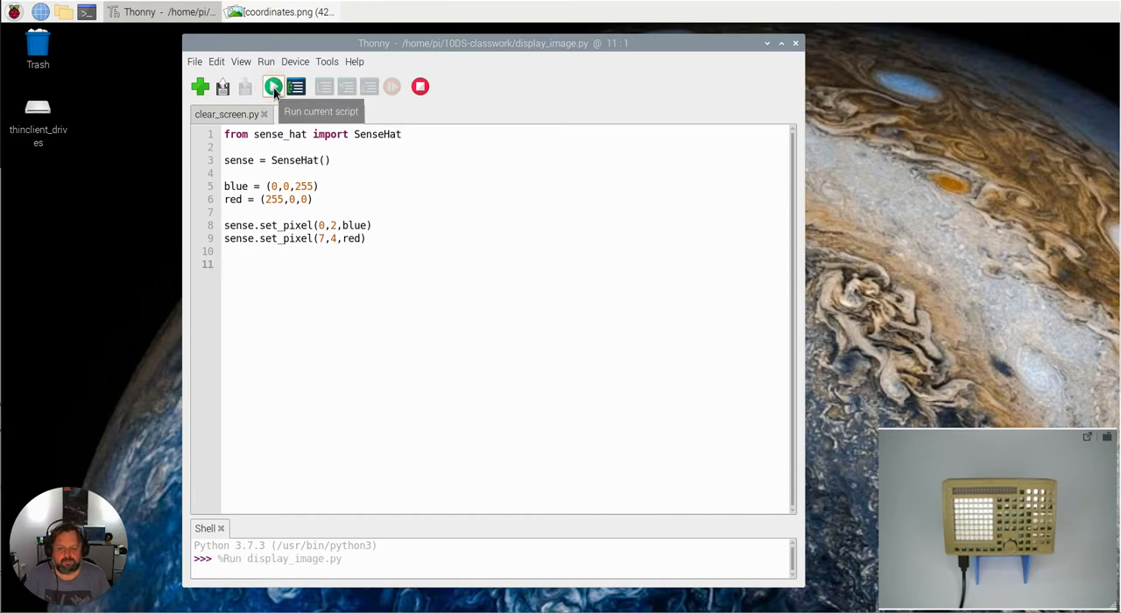
{"action": "left_click", "coordinate": [273, 85]}
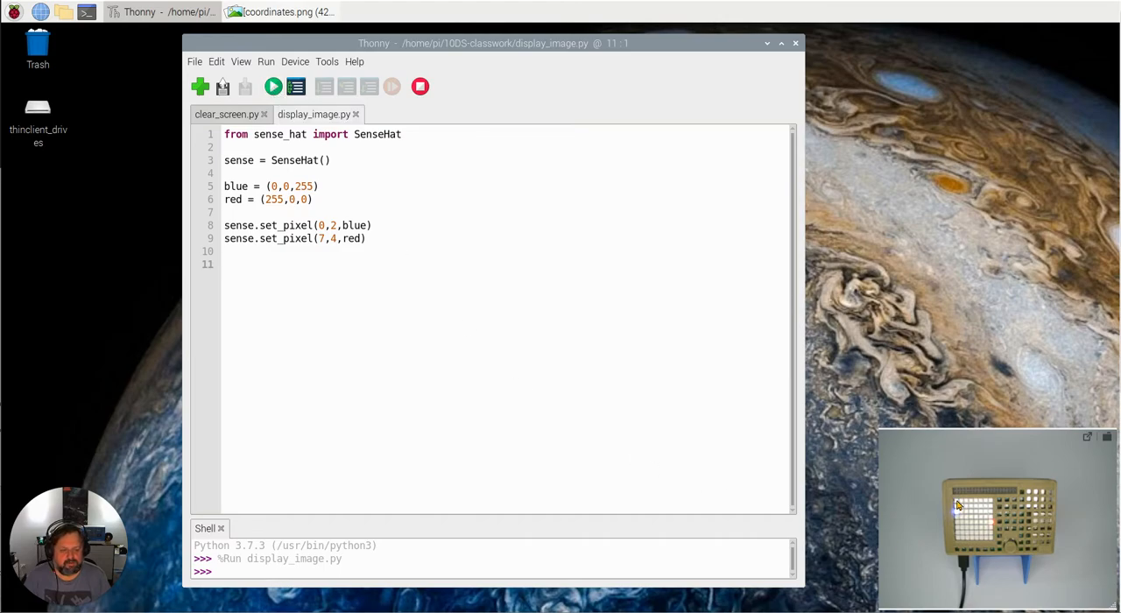
{"action": "mouse_move", "coordinate": [995, 534]}
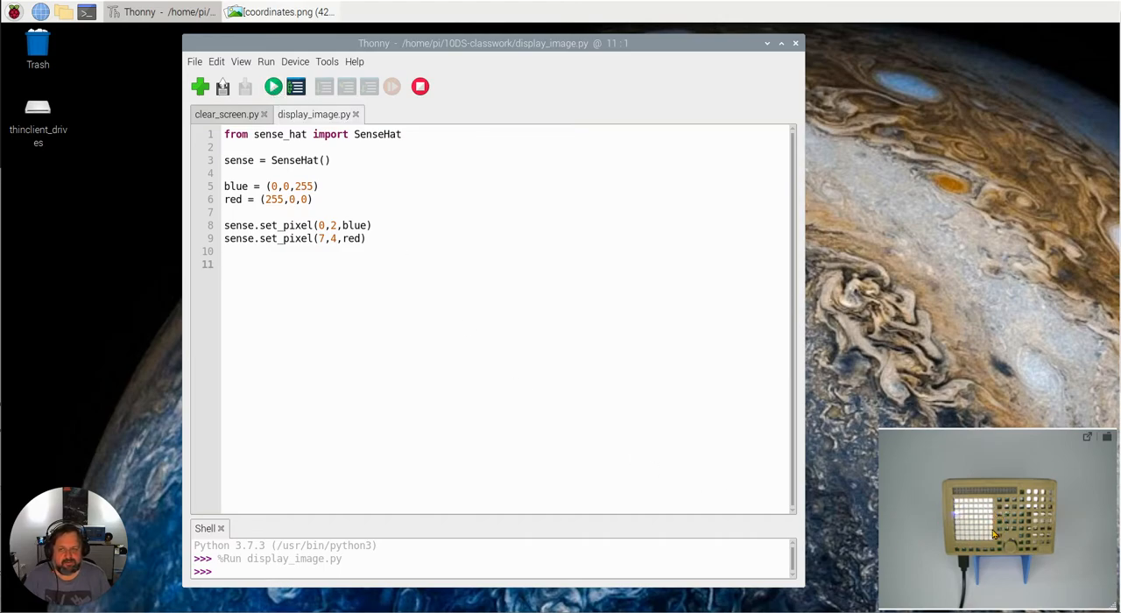
{"action": "mouse_move", "coordinate": [956, 515]}
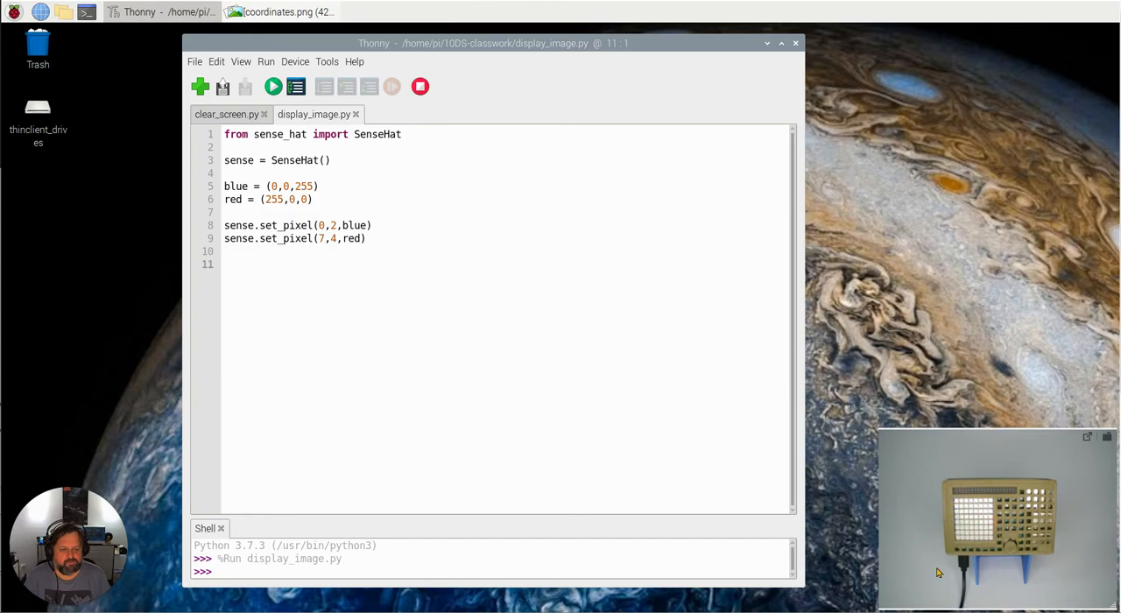
{"action": "mouse_move", "coordinate": [767, 403]}
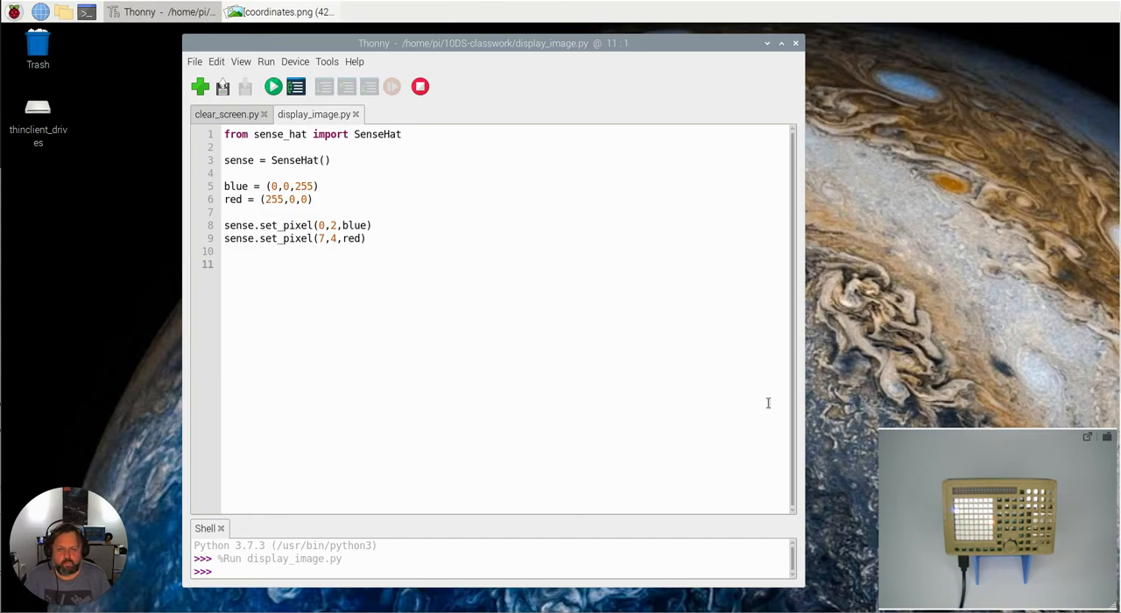
{"action": "mouse_move", "coordinate": [526, 289]}
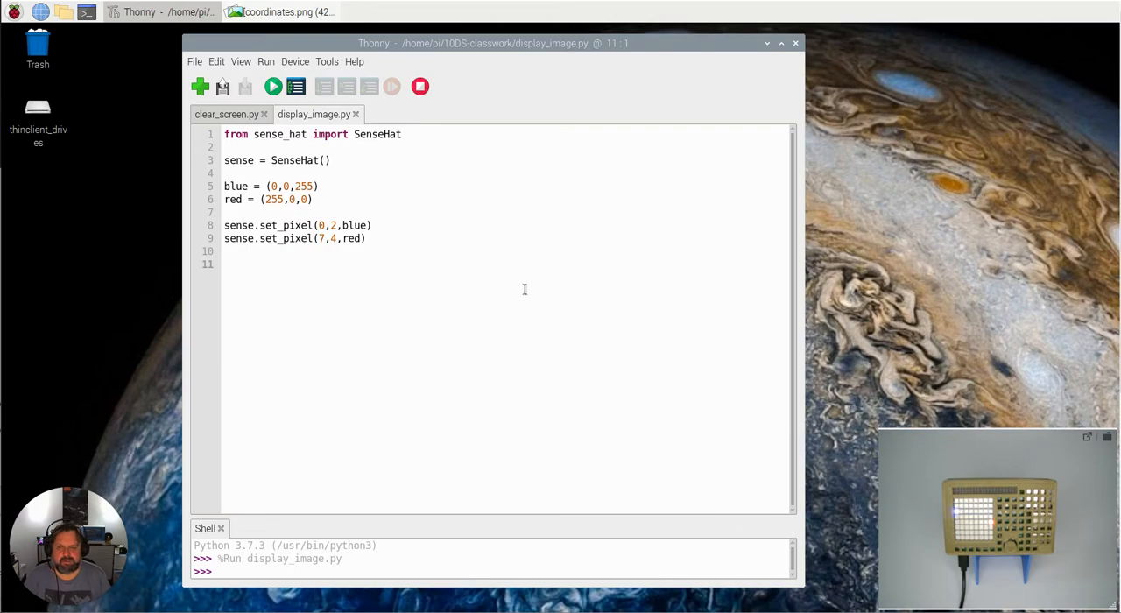
- Bring the coordinates.png chart forward showing blue at column 0, row 2 and red at column 7, row 4
{"action": "left_click", "coordinate": [280, 11]}
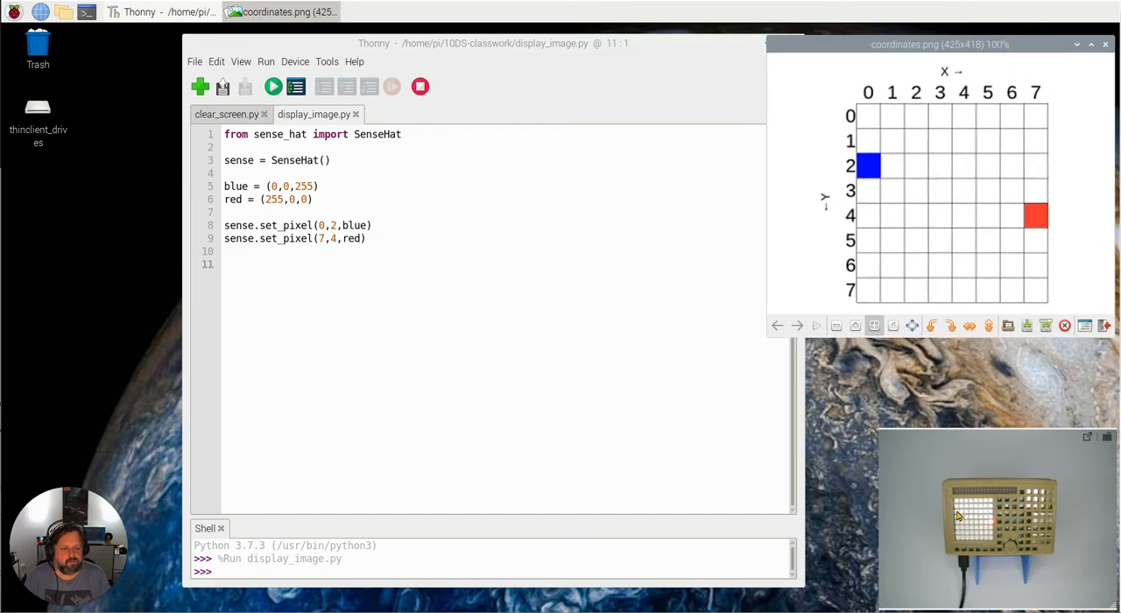
{"action": "mouse_move", "coordinate": [990, 522]}
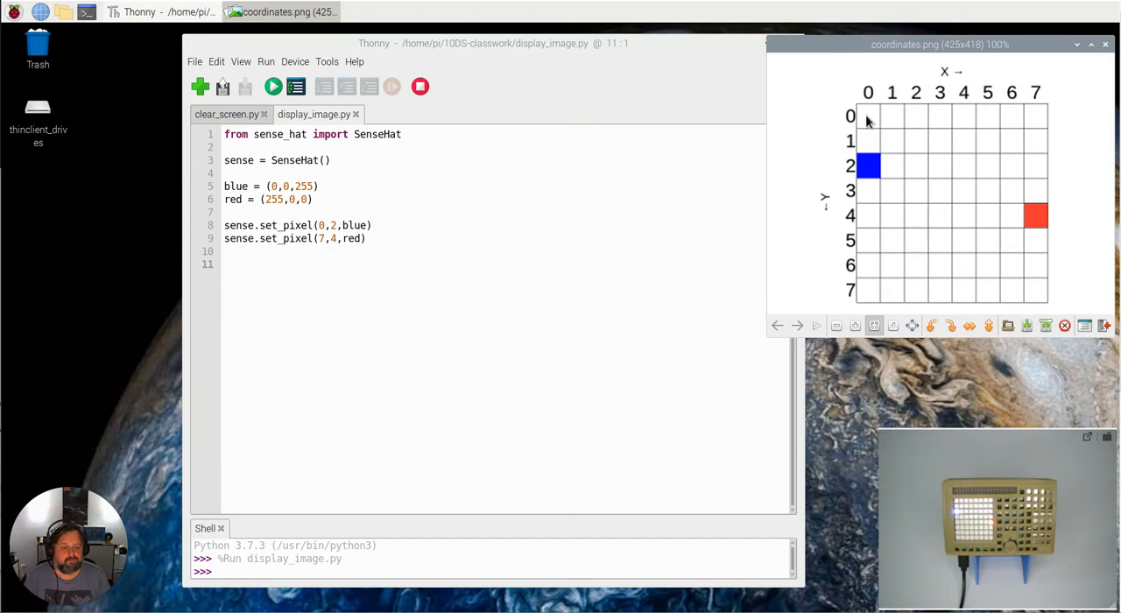
{"action": "mouse_move", "coordinate": [859, 384]}
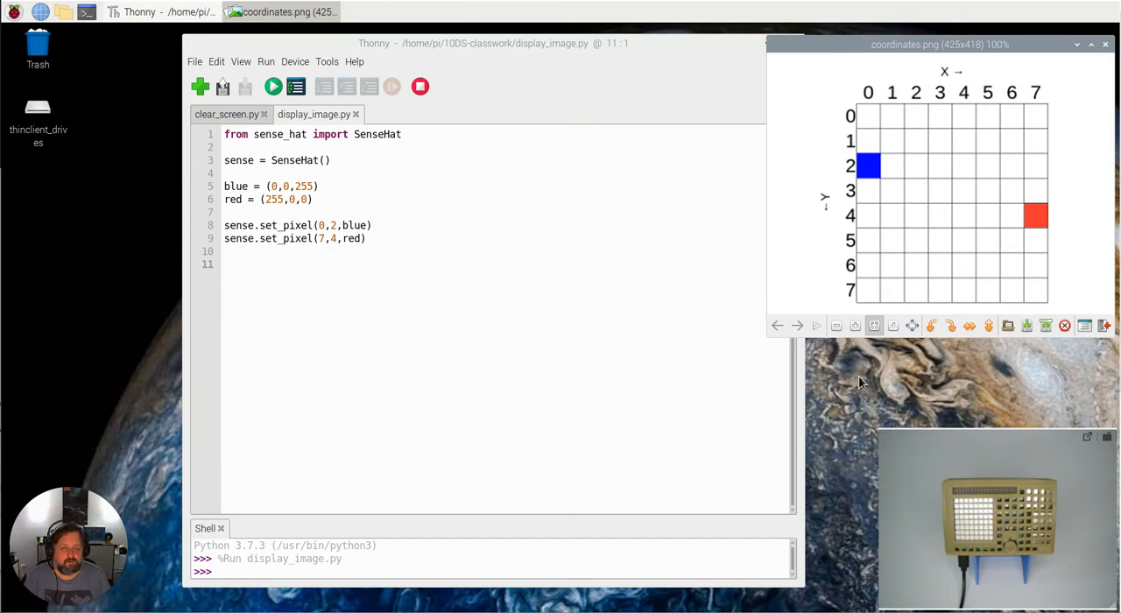
{"action": "mouse_move", "coordinate": [868, 116]}
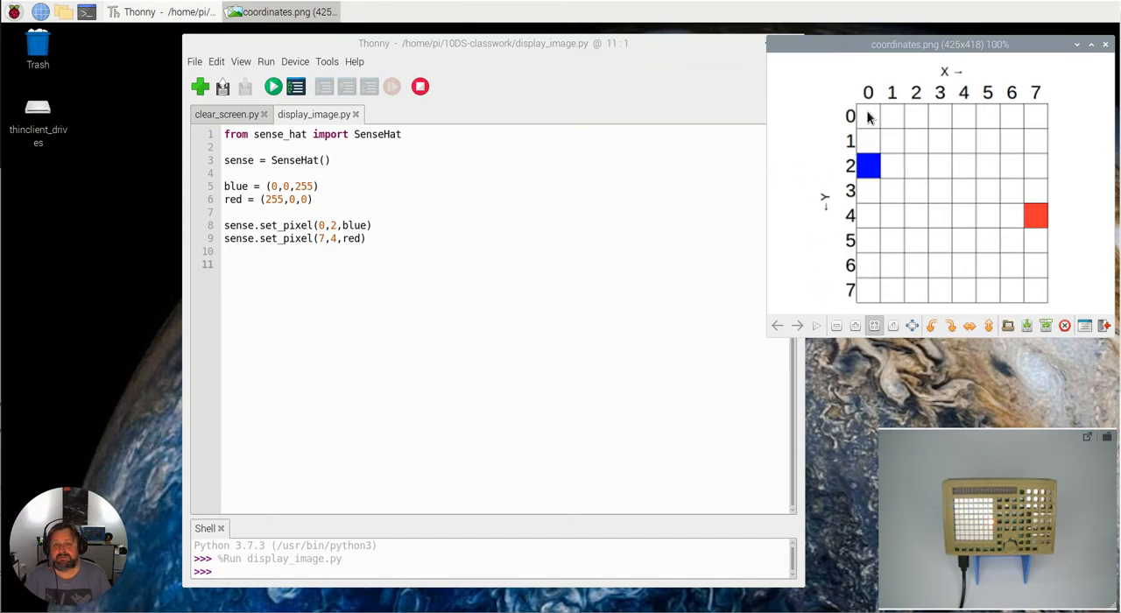
{"action": "mouse_move", "coordinate": [967, 510]}
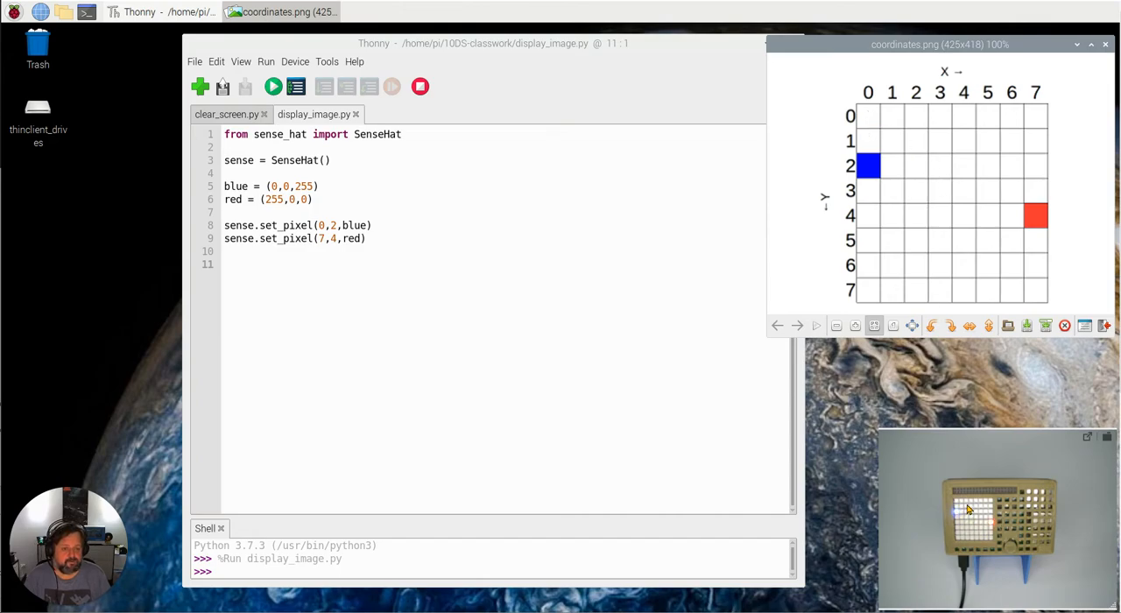
{"action": "mouse_move", "coordinate": [991, 504]}
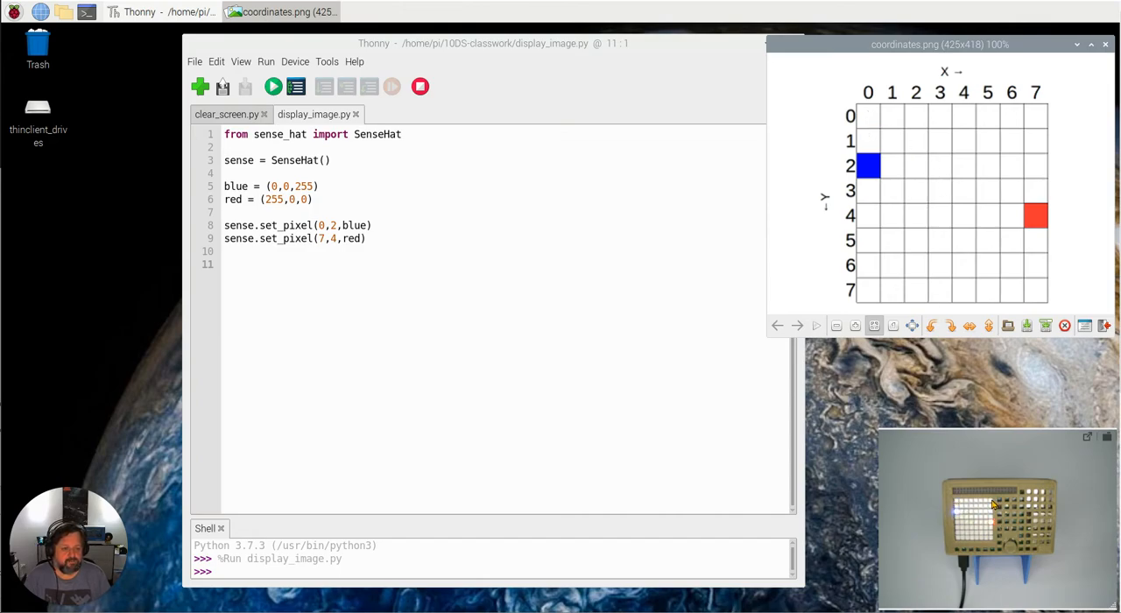
{"action": "mouse_move", "coordinate": [994, 504]}
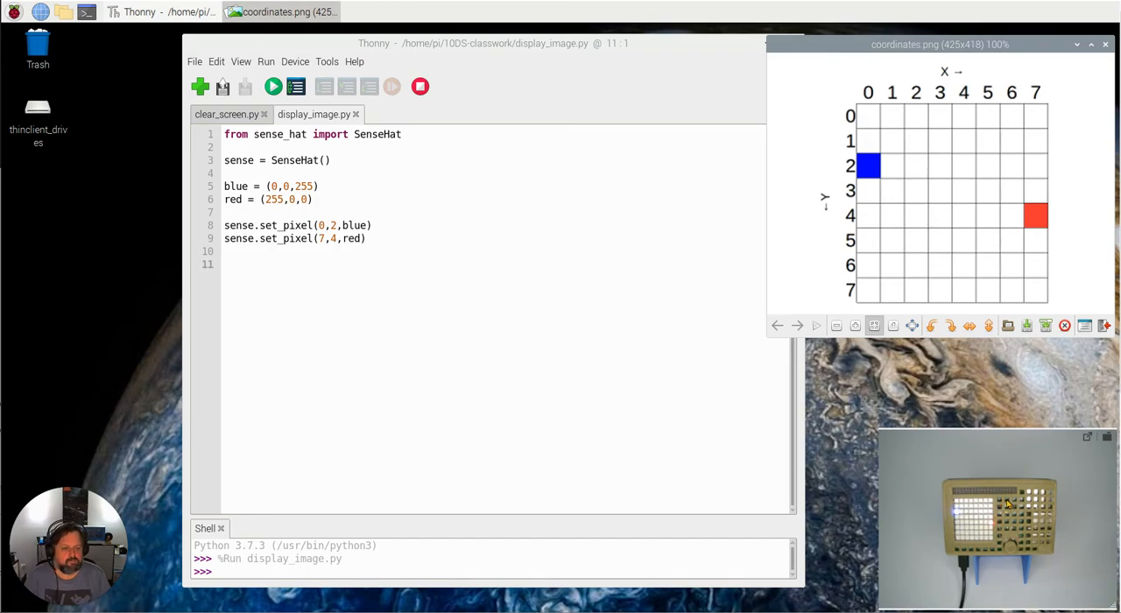
{"action": "mouse_move", "coordinate": [960, 506]}
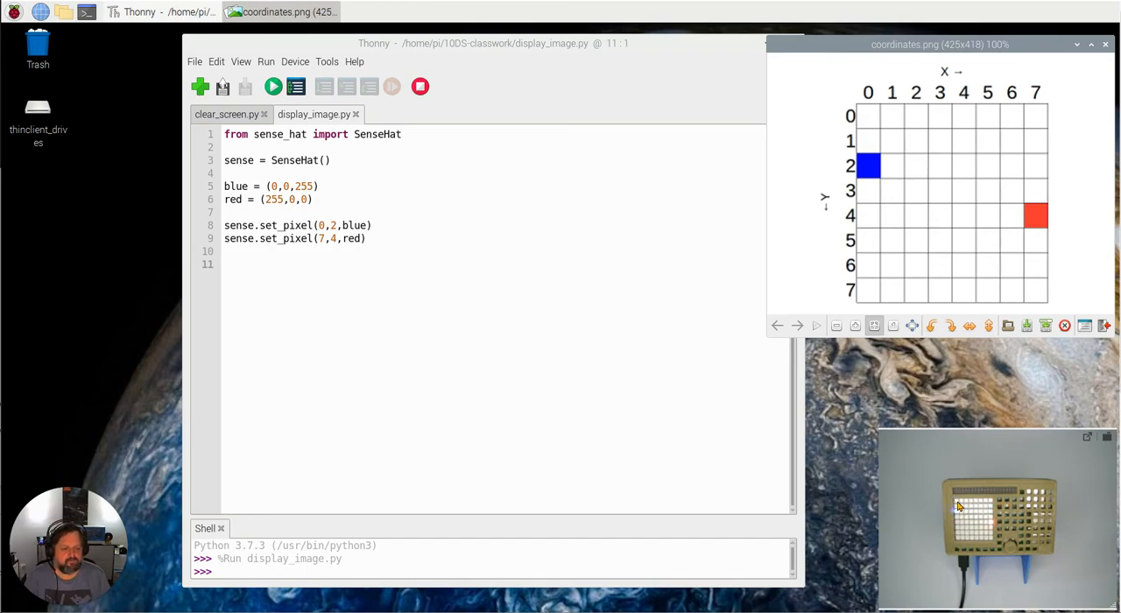
{"action": "mouse_move", "coordinate": [994, 506]}
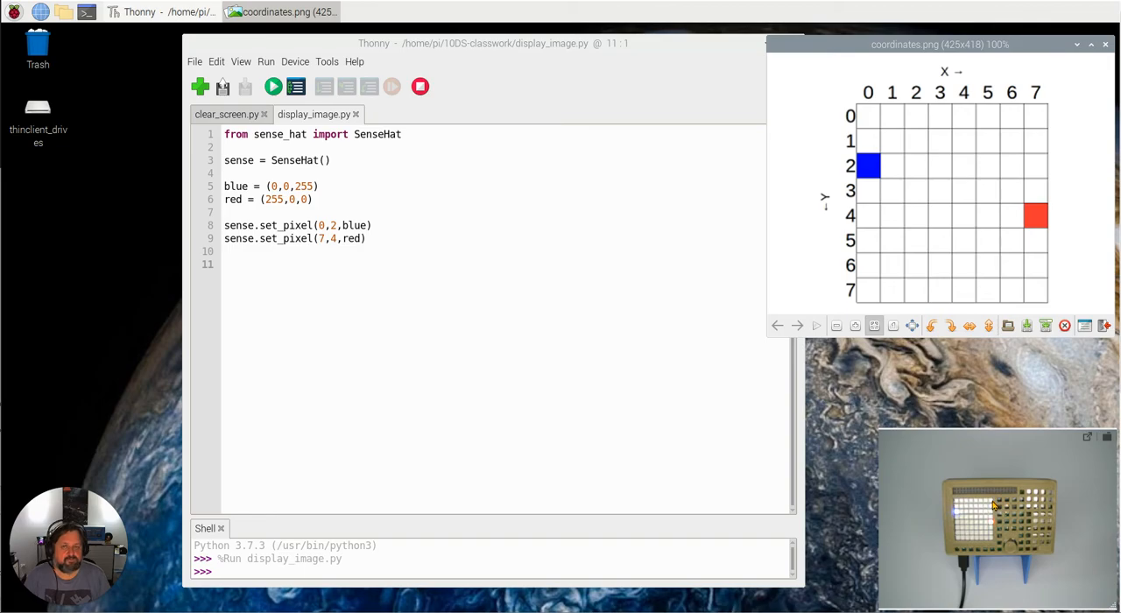
{"action": "mouse_move", "coordinate": [952, 552]}
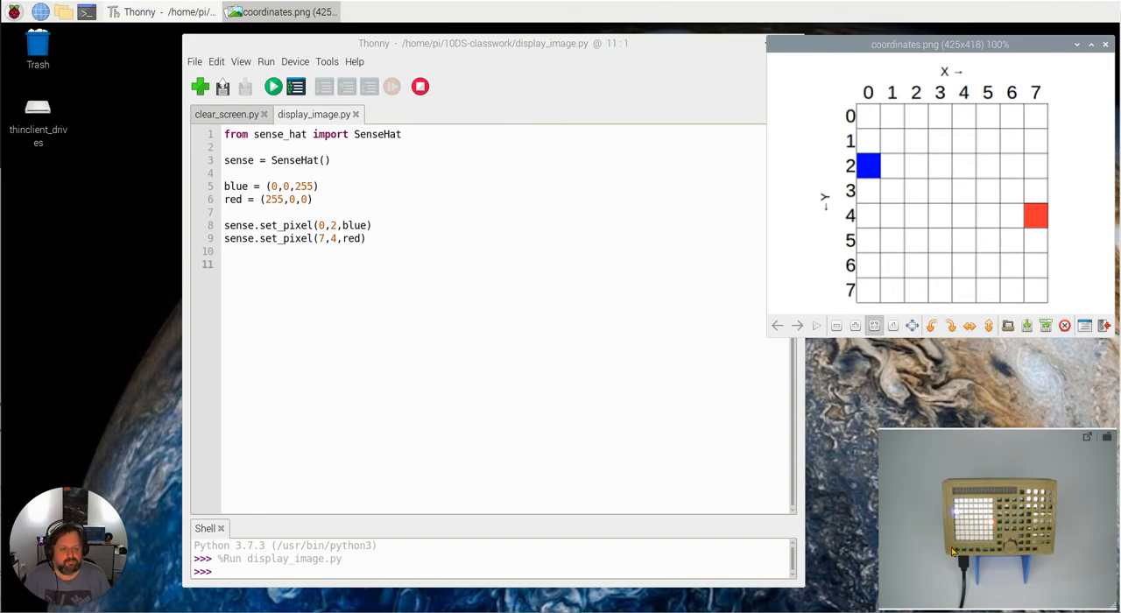
{"action": "mouse_move", "coordinate": [931, 543]}
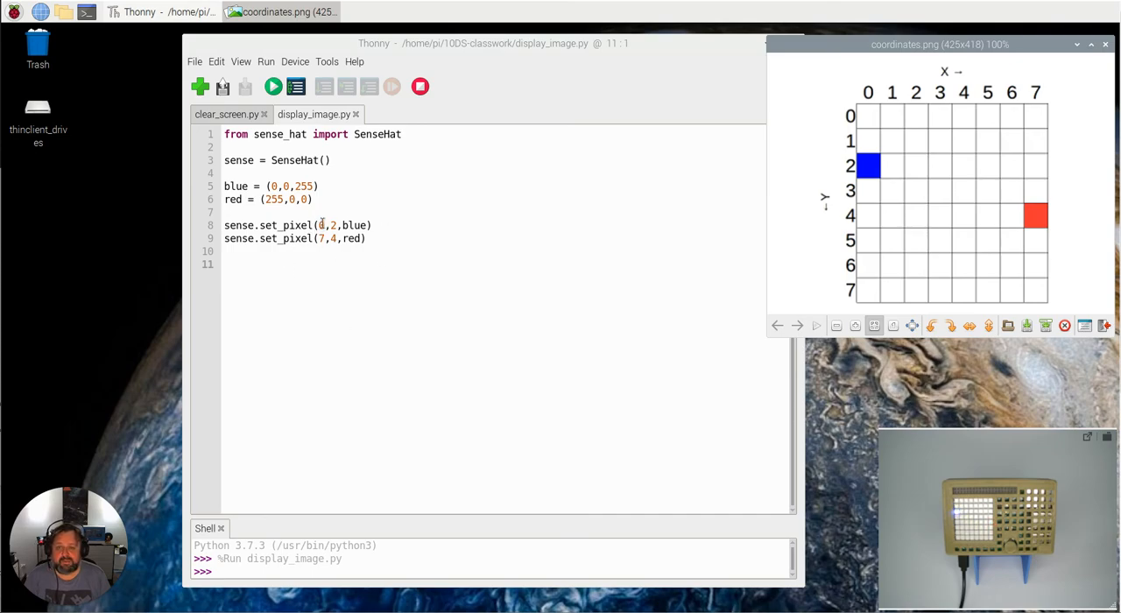
{"action": "left_click", "coordinate": [326, 224]}
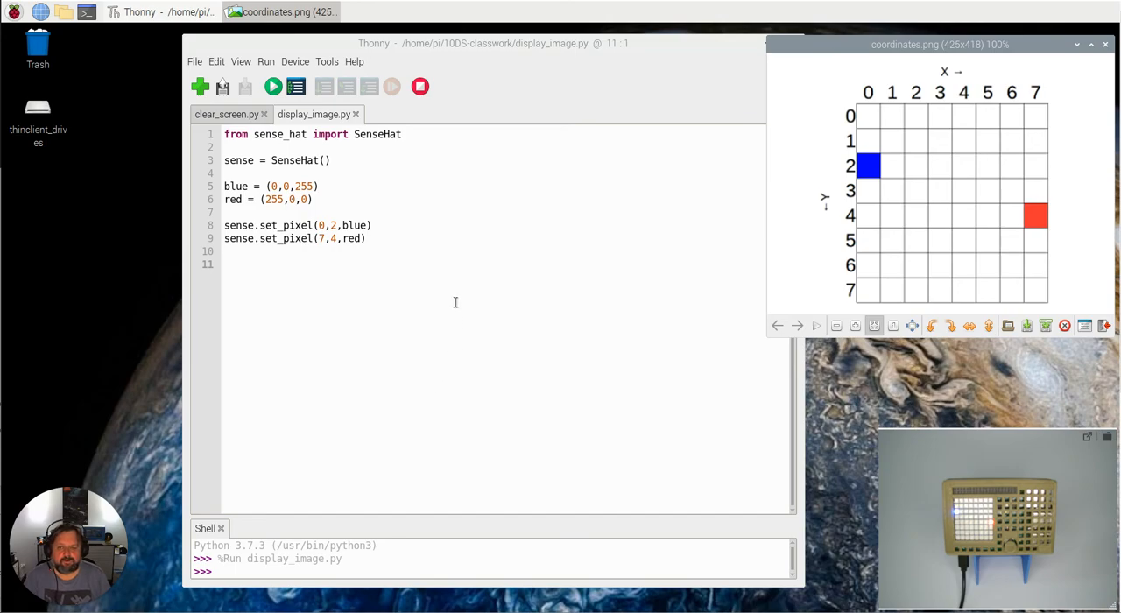
{"action": "mouse_move", "coordinate": [1054, 64]}
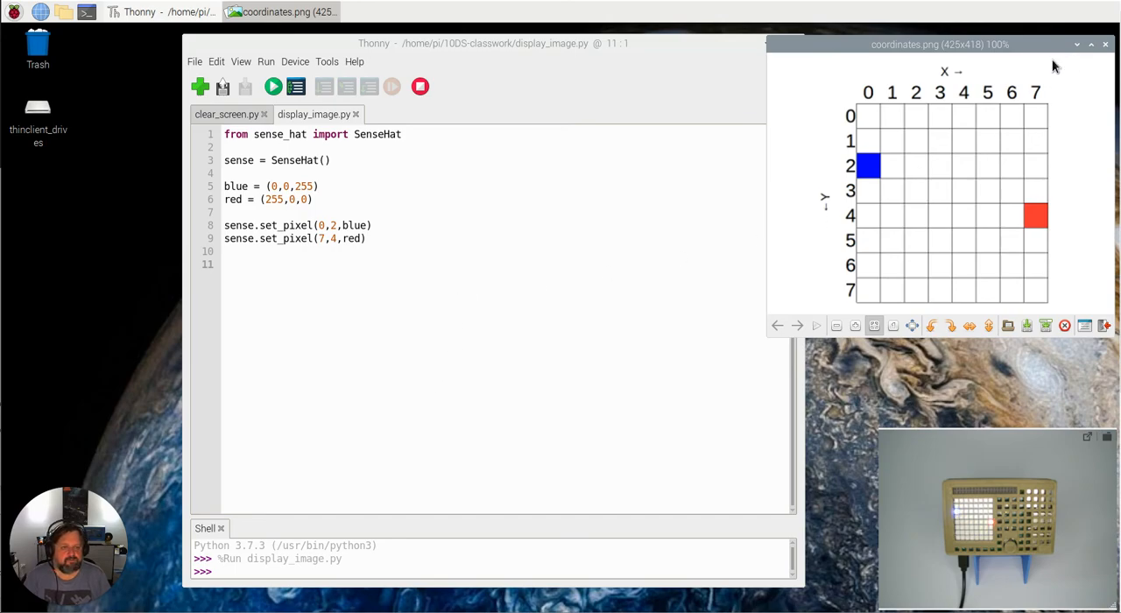
{"action": "mouse_move", "coordinate": [1051, 52]}
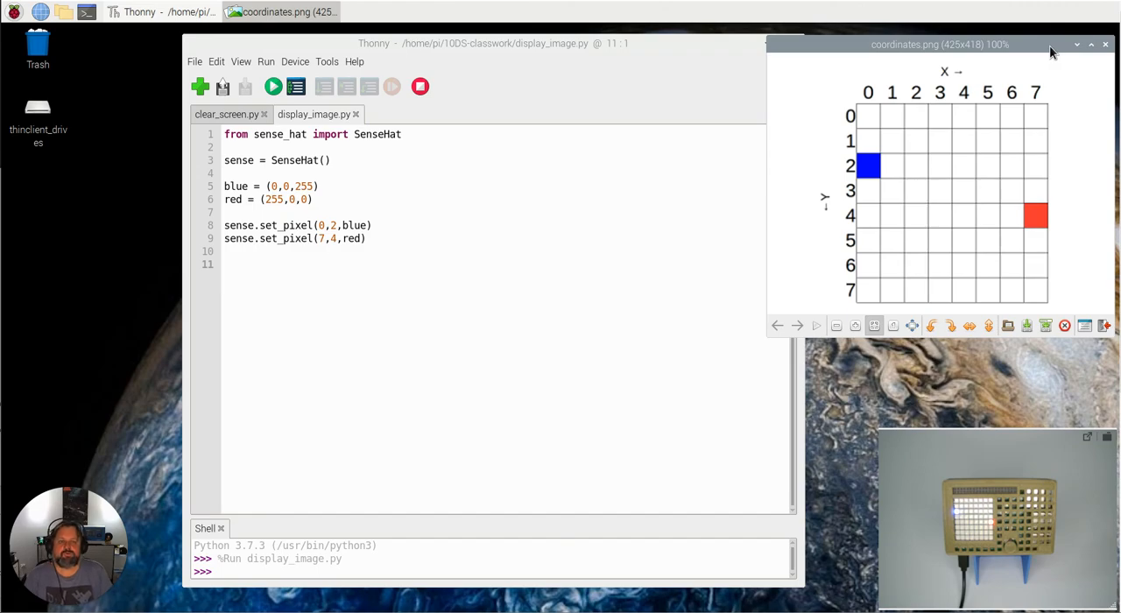
{"action": "mouse_move", "coordinate": [441, 308]}
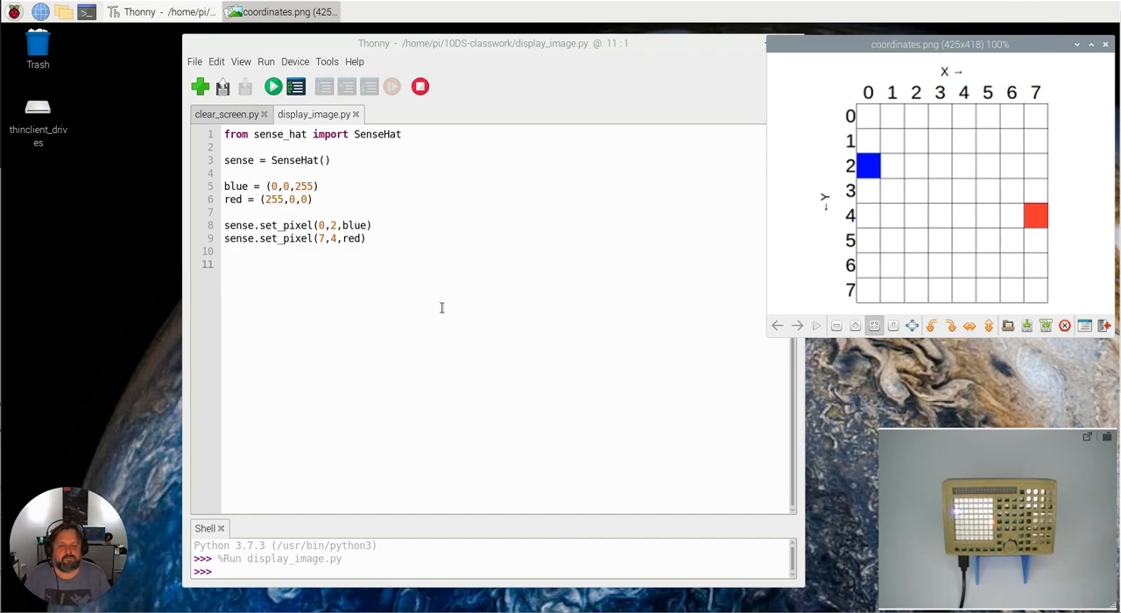
{"action": "mouse_move", "coordinate": [518, 252]}
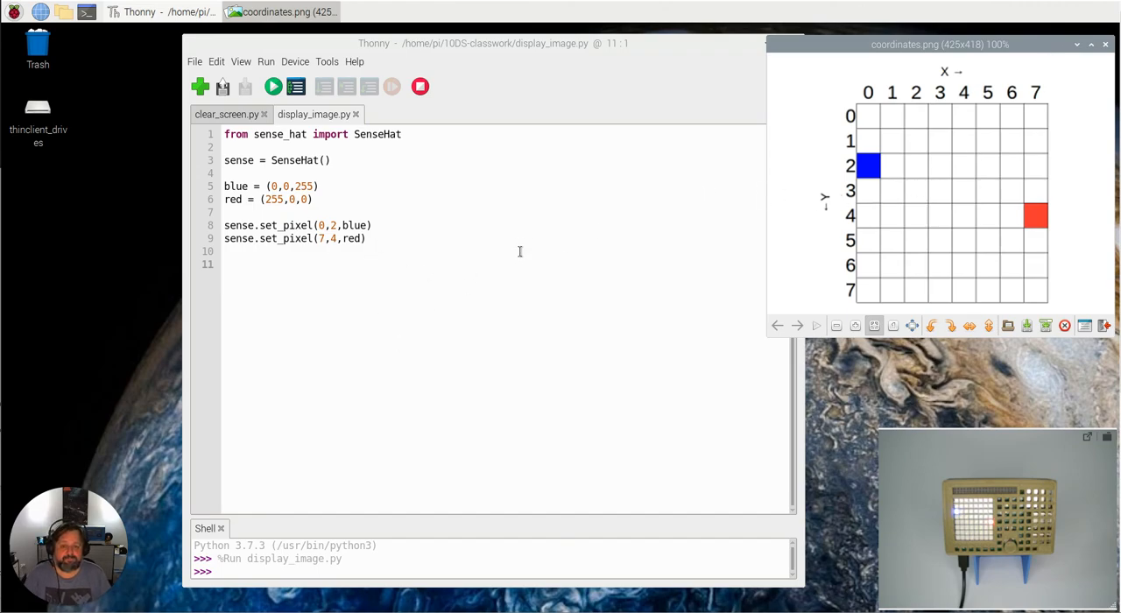